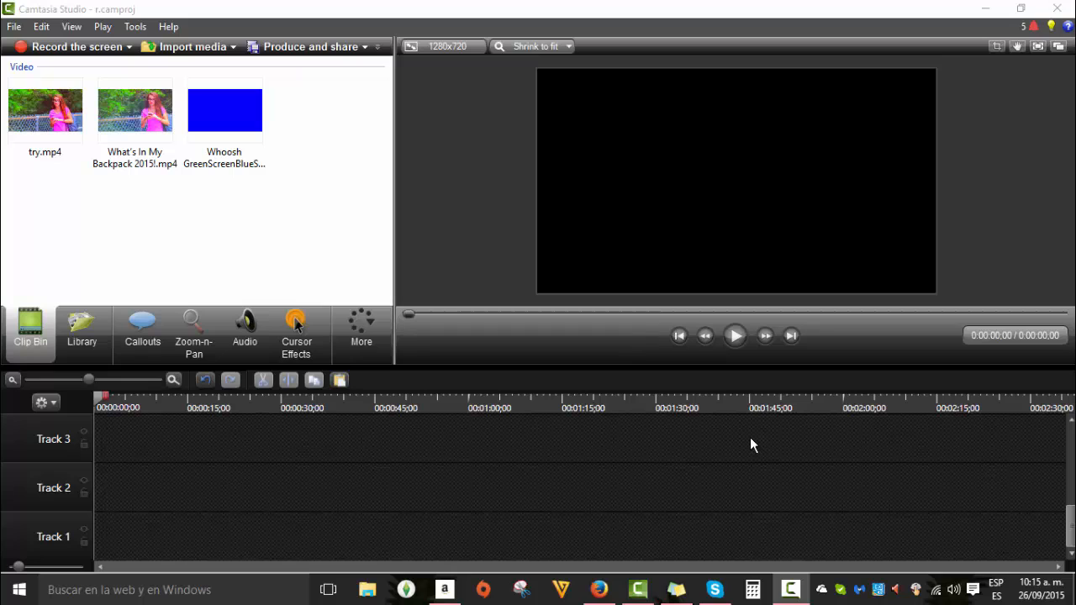
mouse_move(242, 81)
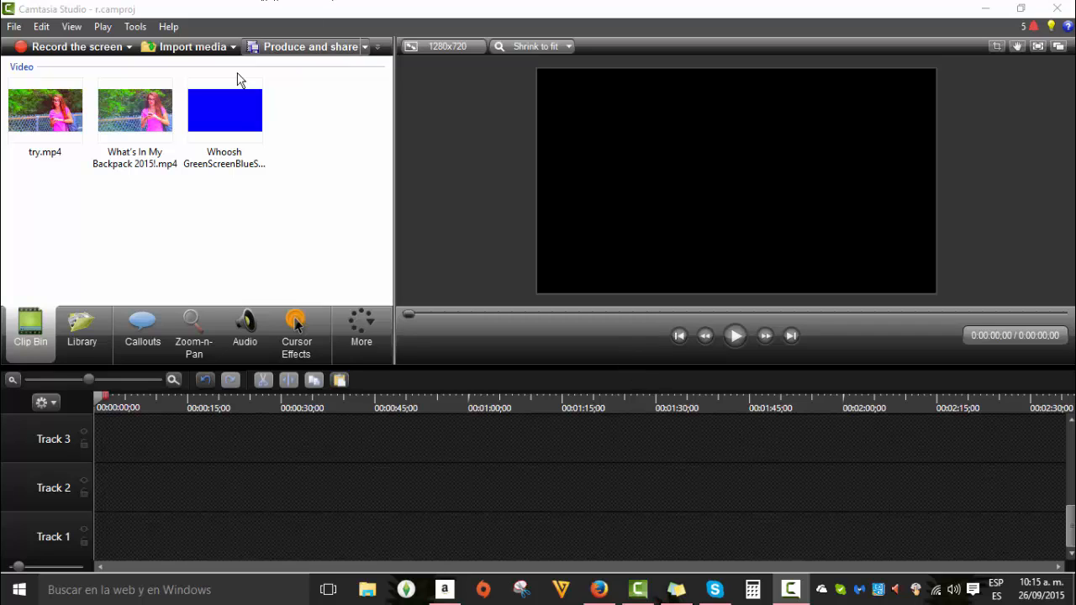
mouse_move(239, 114)
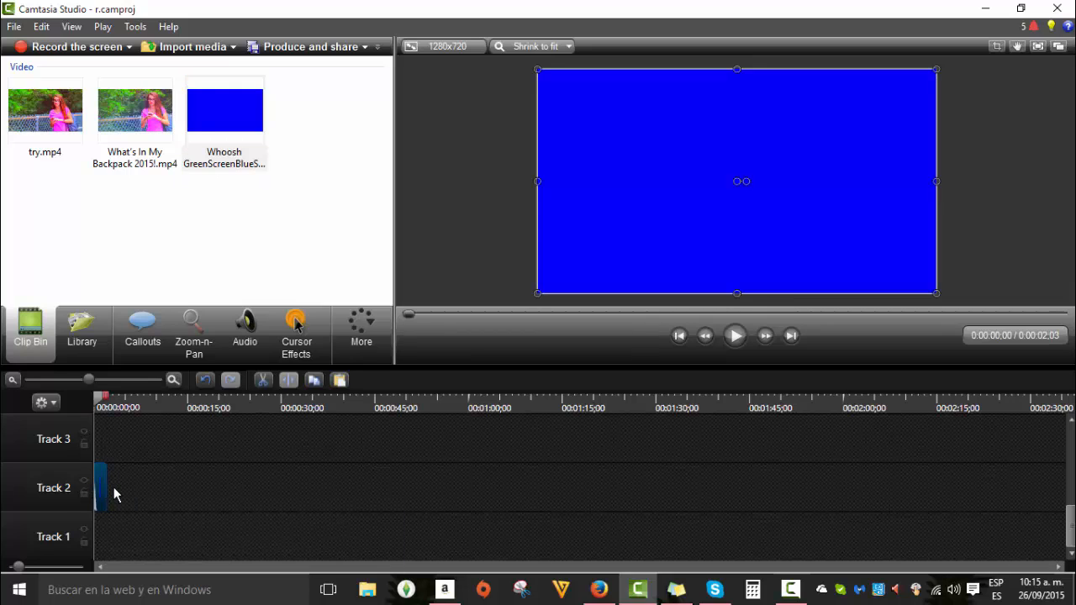
mouse_move(134, 109)
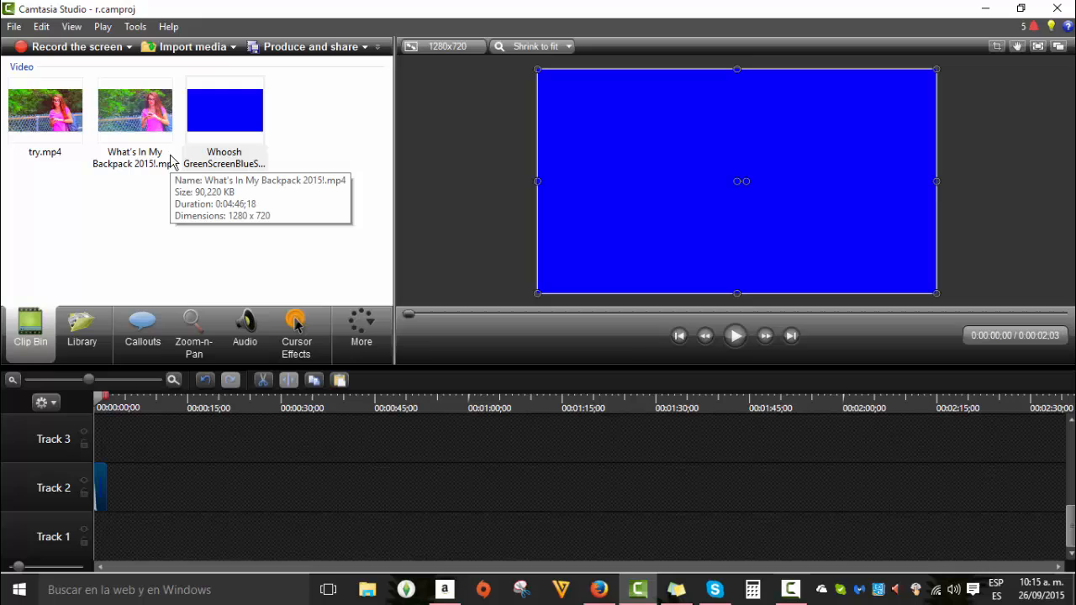
Place What's In My Backpack 2015.mp4 on Track 1 and preview it from the timeline start
left_click(135, 109)
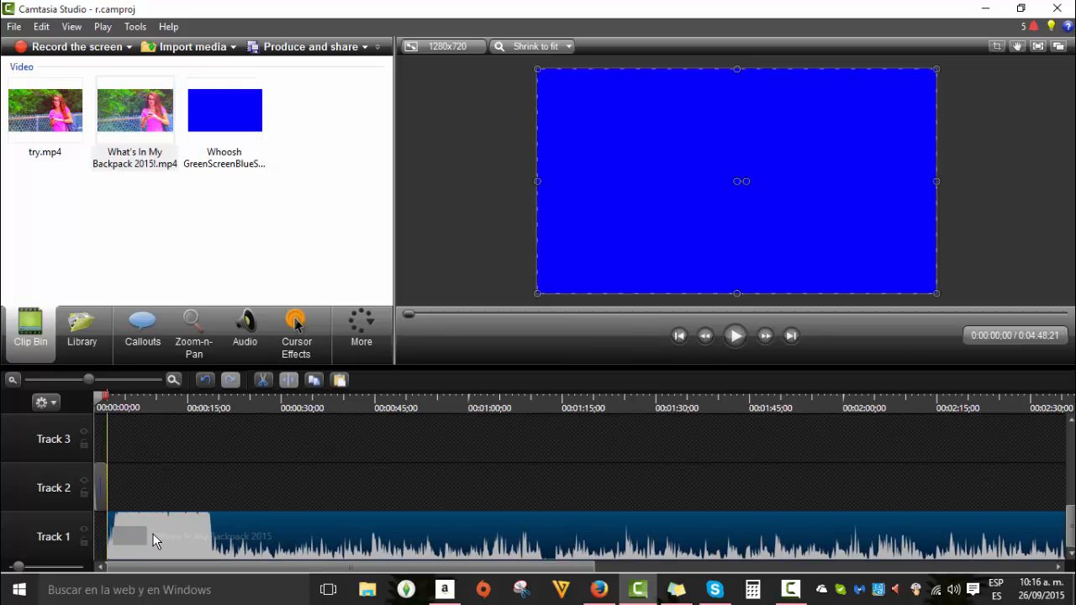
left_click(124, 408)
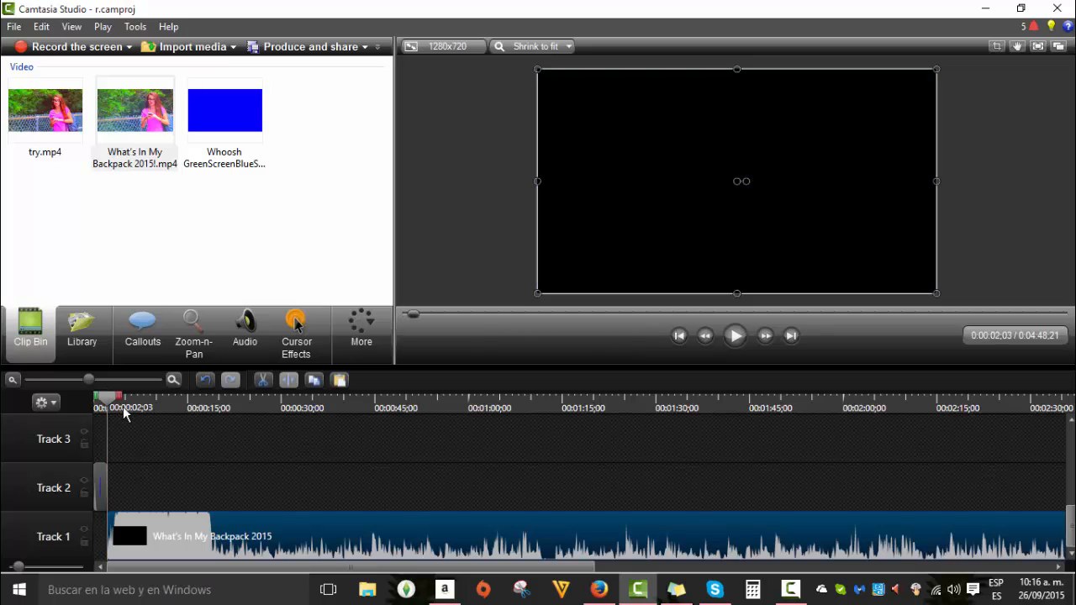
left_click(246, 328)
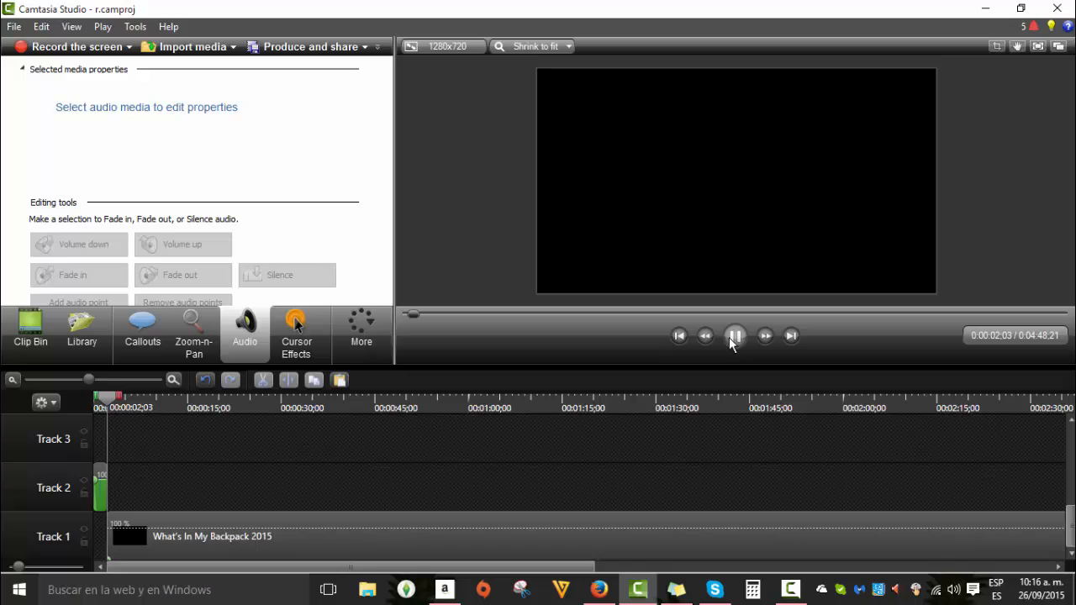
left_click(733, 336)
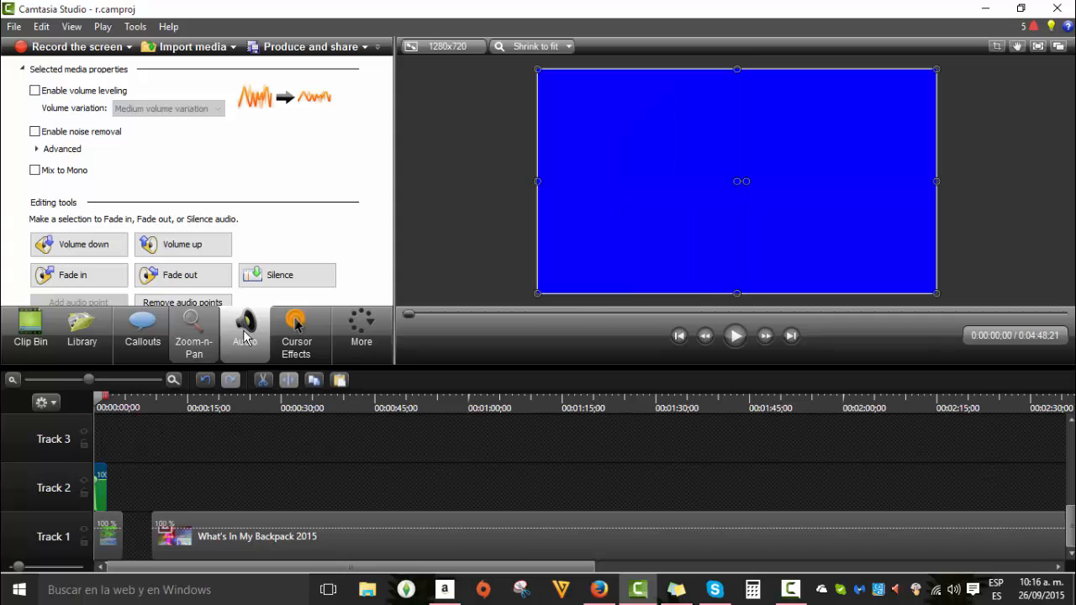
Use the clip property tabs to clear the clips and return to the Clip Bin
left_click(295, 333)
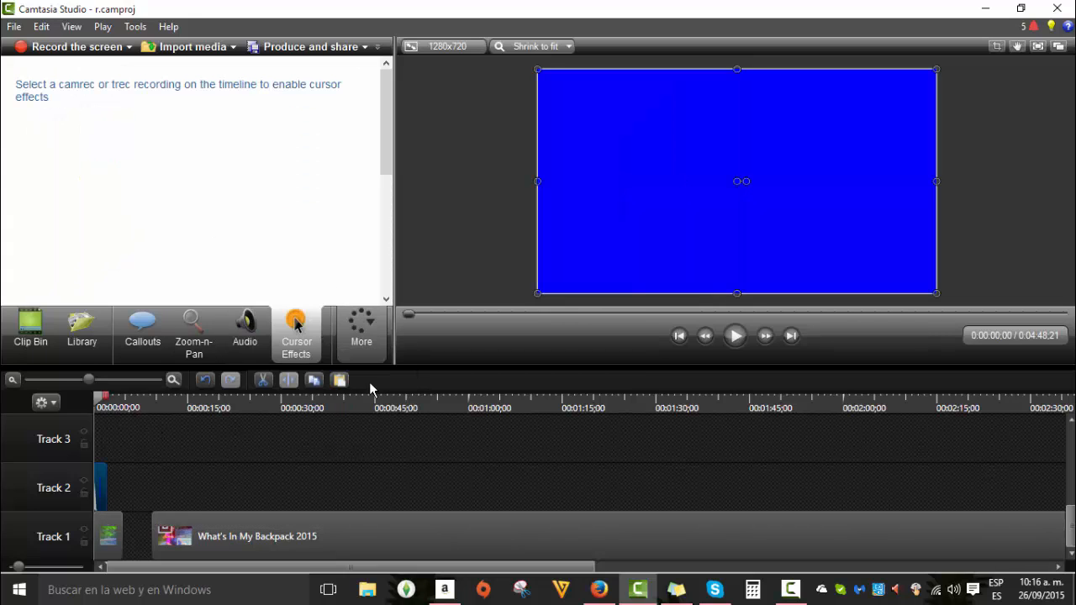
left_click(296, 333)
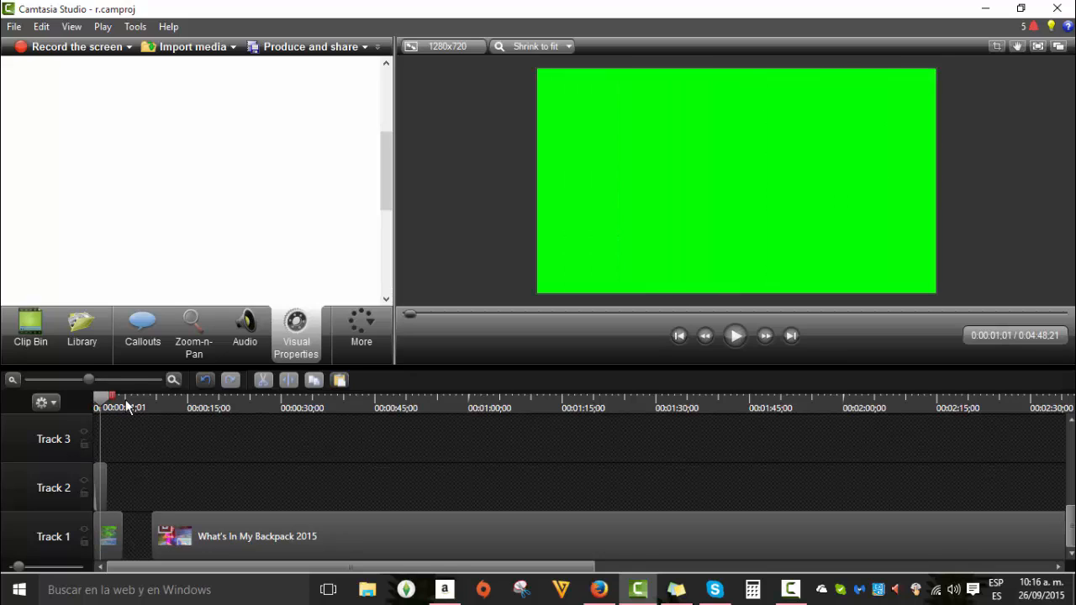
mouse_move(132, 467)
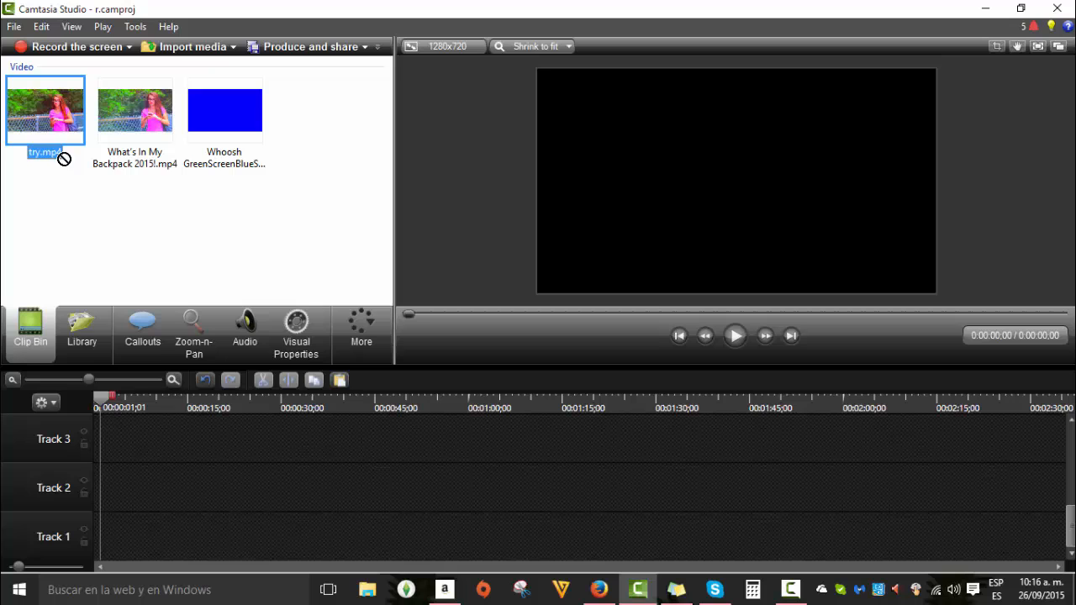
Place try.mp4 on Track 1 with the Whoosh clip above it on Track 2
left_click_drag(45, 111, 104, 536)
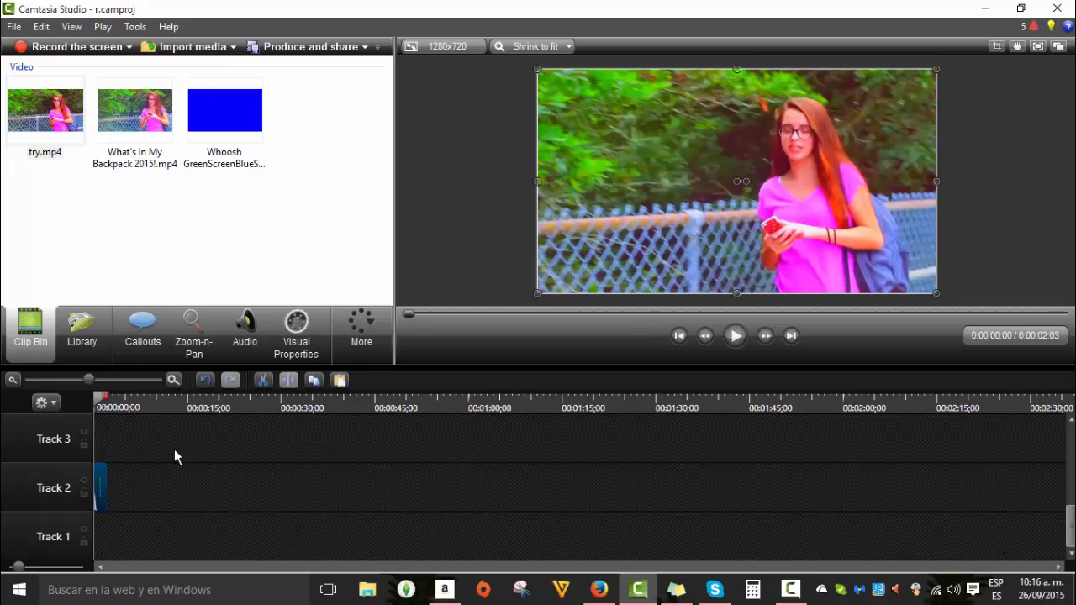
left_click(135, 111)
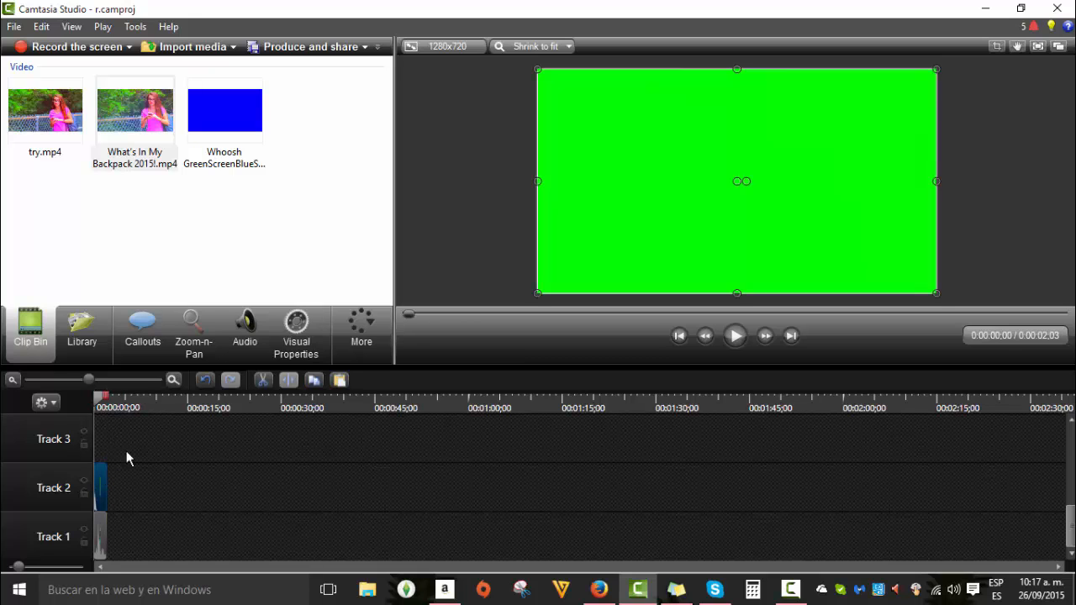
Enable Remove a color (green) on the Whoosh clip and preview the keyed result
left_click(296, 332)
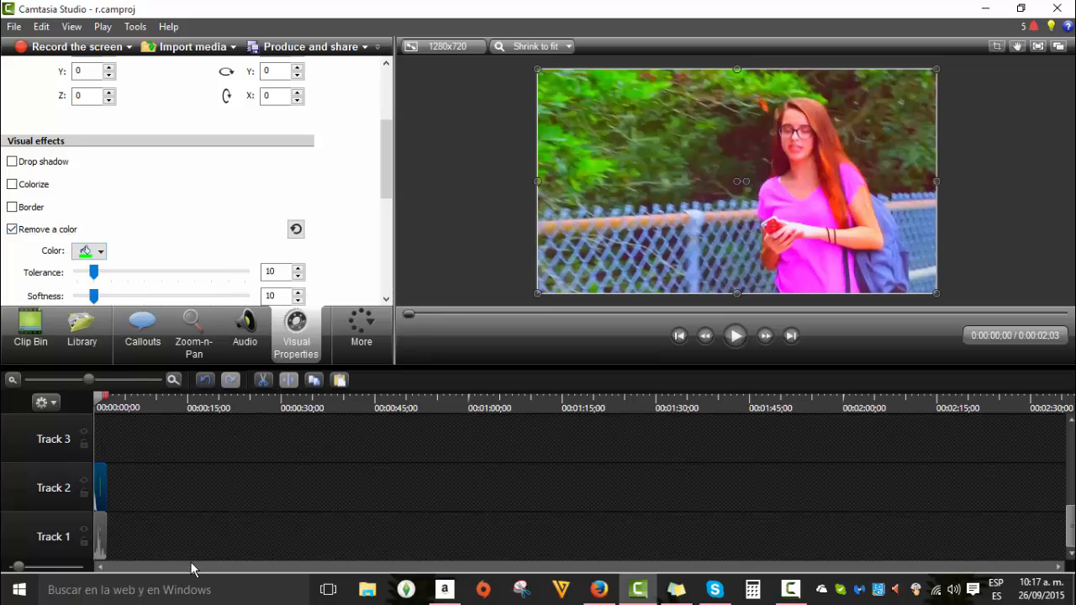
left_click(735, 336)
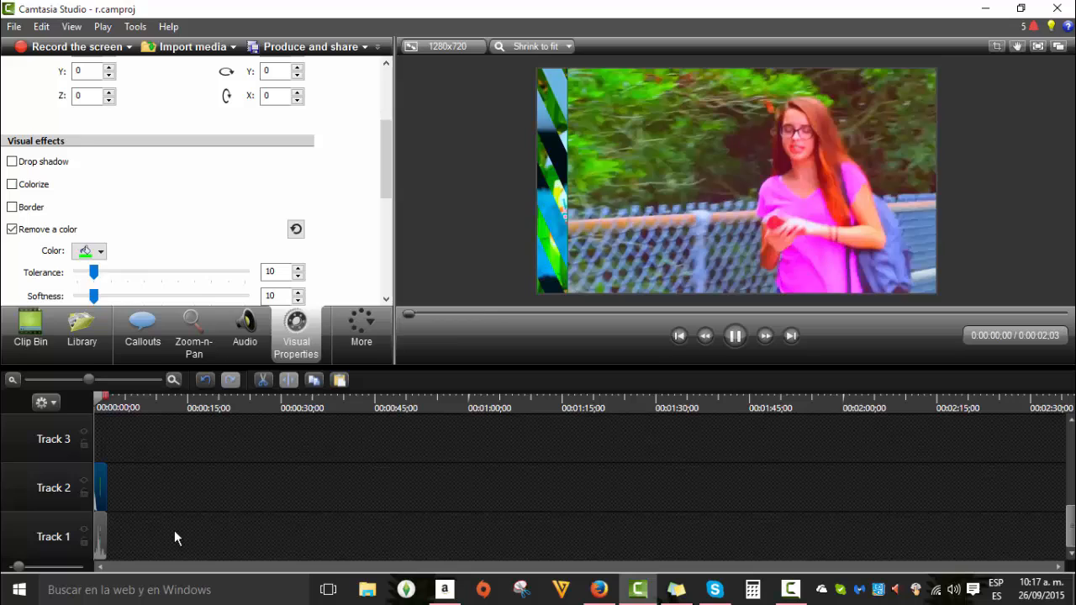